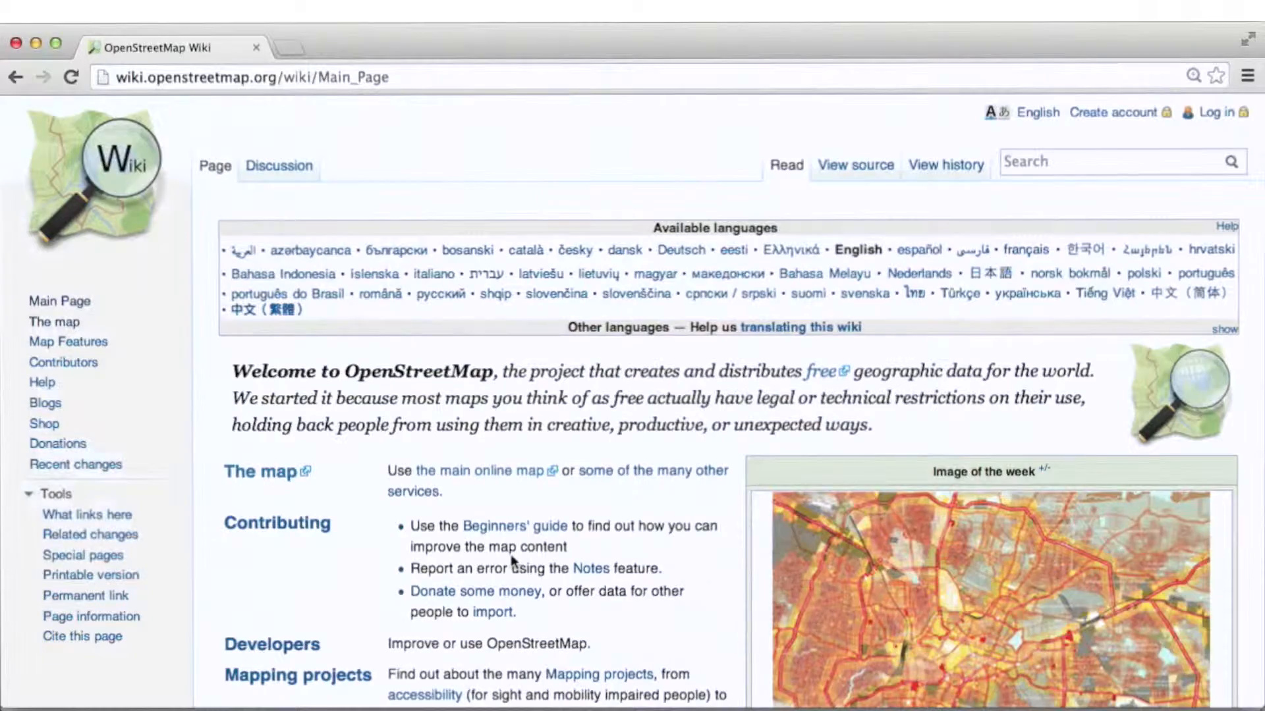
Step: Scroll down to the Main Page's Portals box and open the OSM XML article
scroll(down, 3)
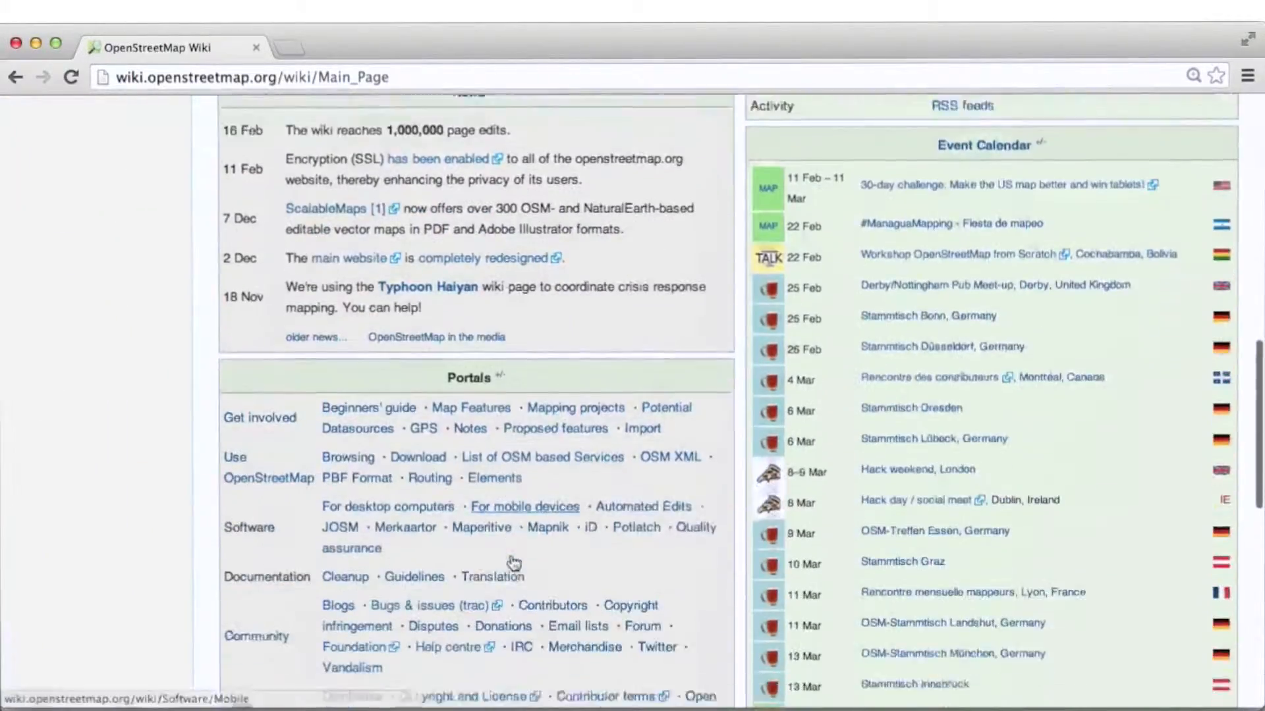
scroll(down, 3)
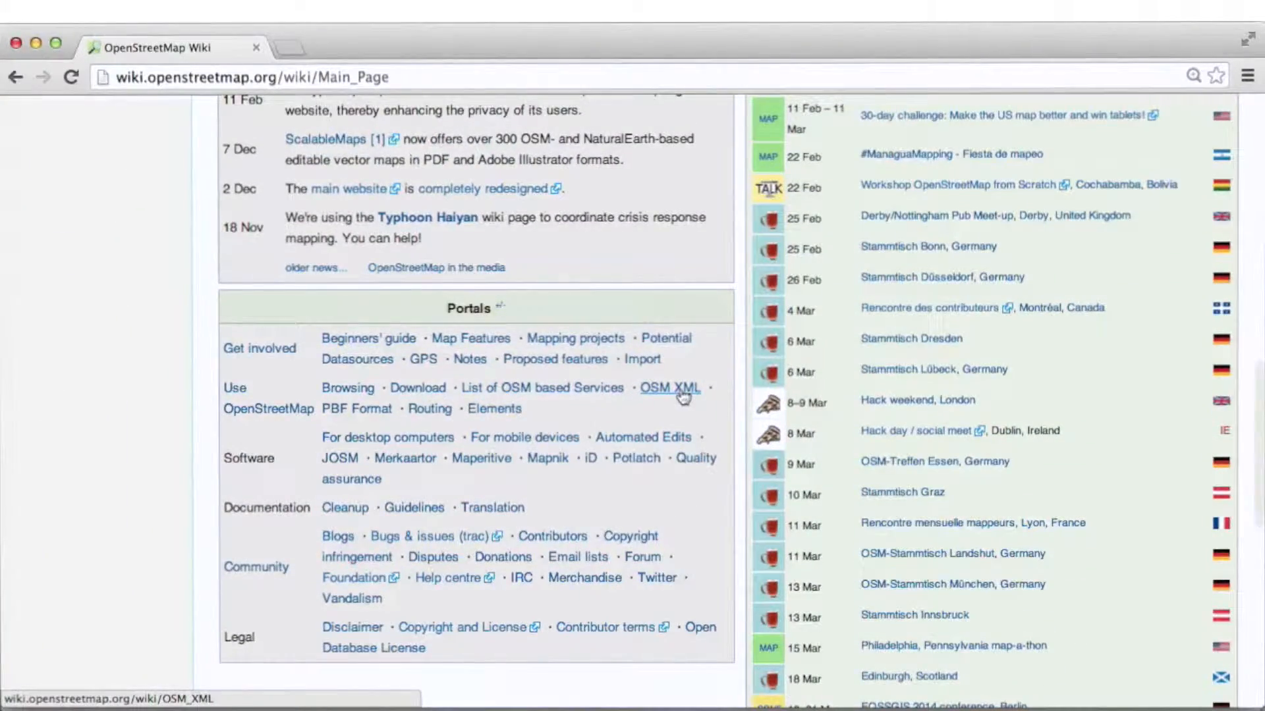
click(669, 388)
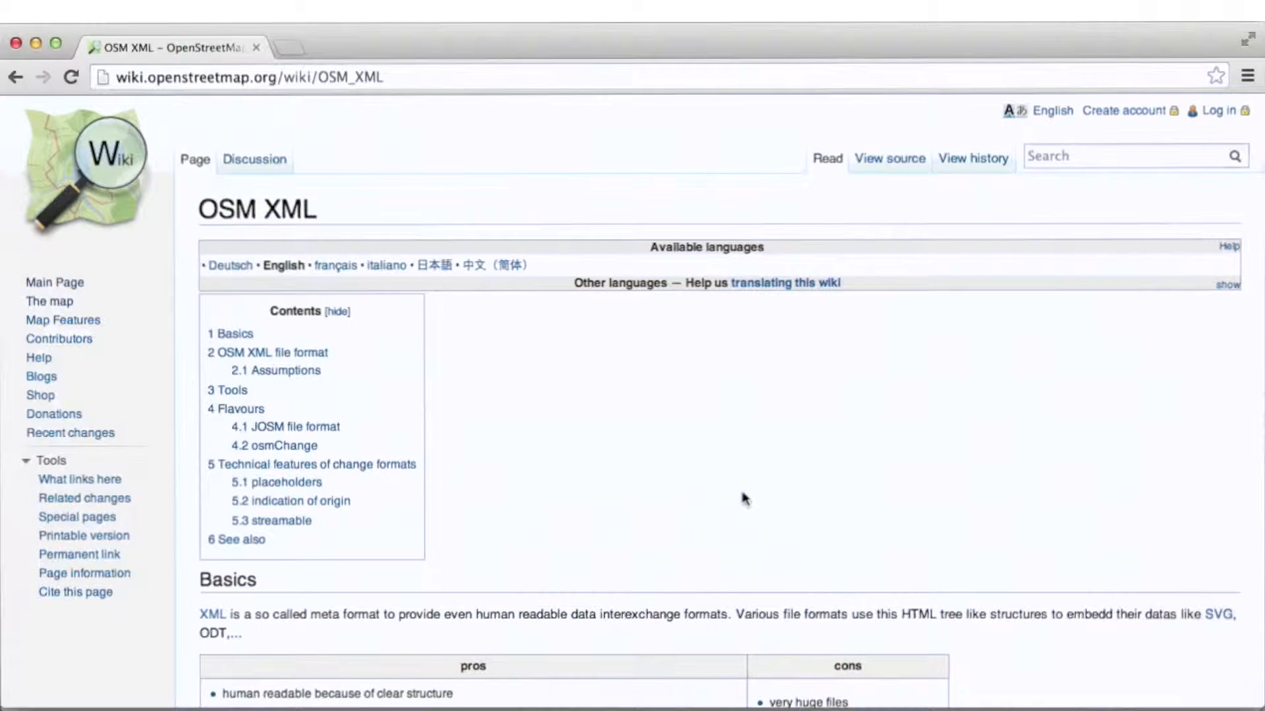
Step: Zoom in on the OSM XML article for easier reading
key(ctrl+plus)
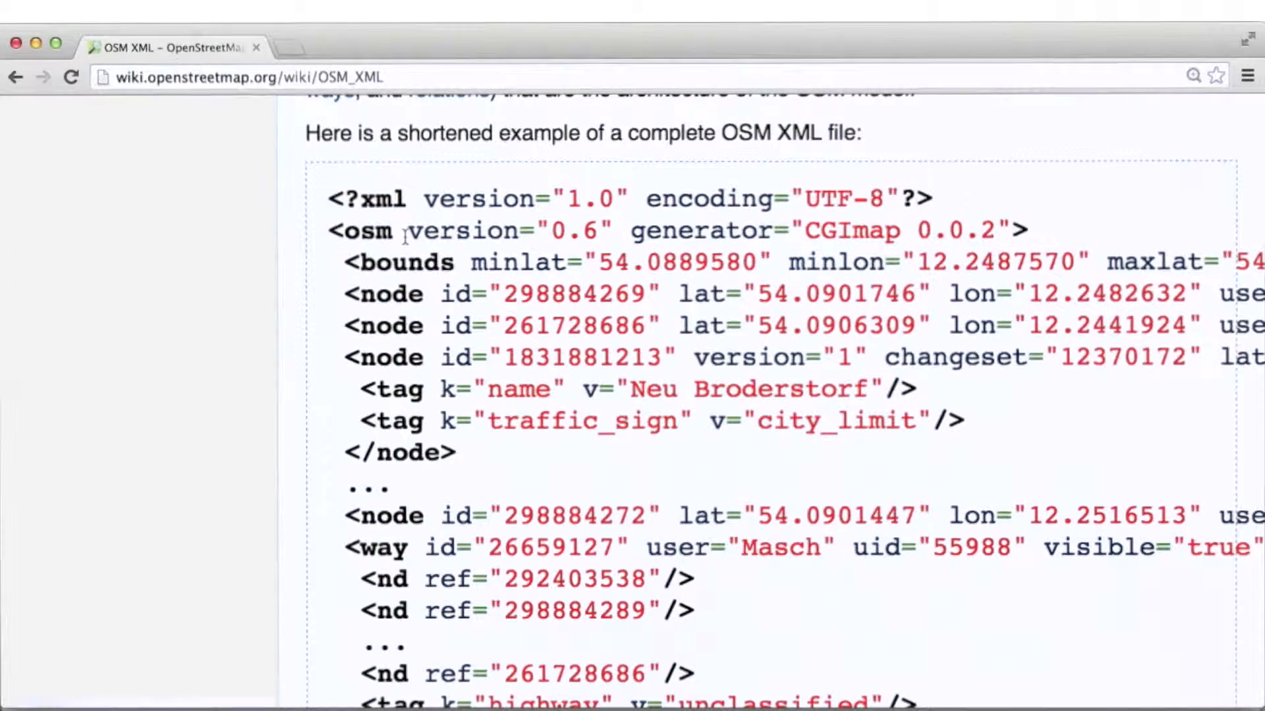
scroll(down, 3)
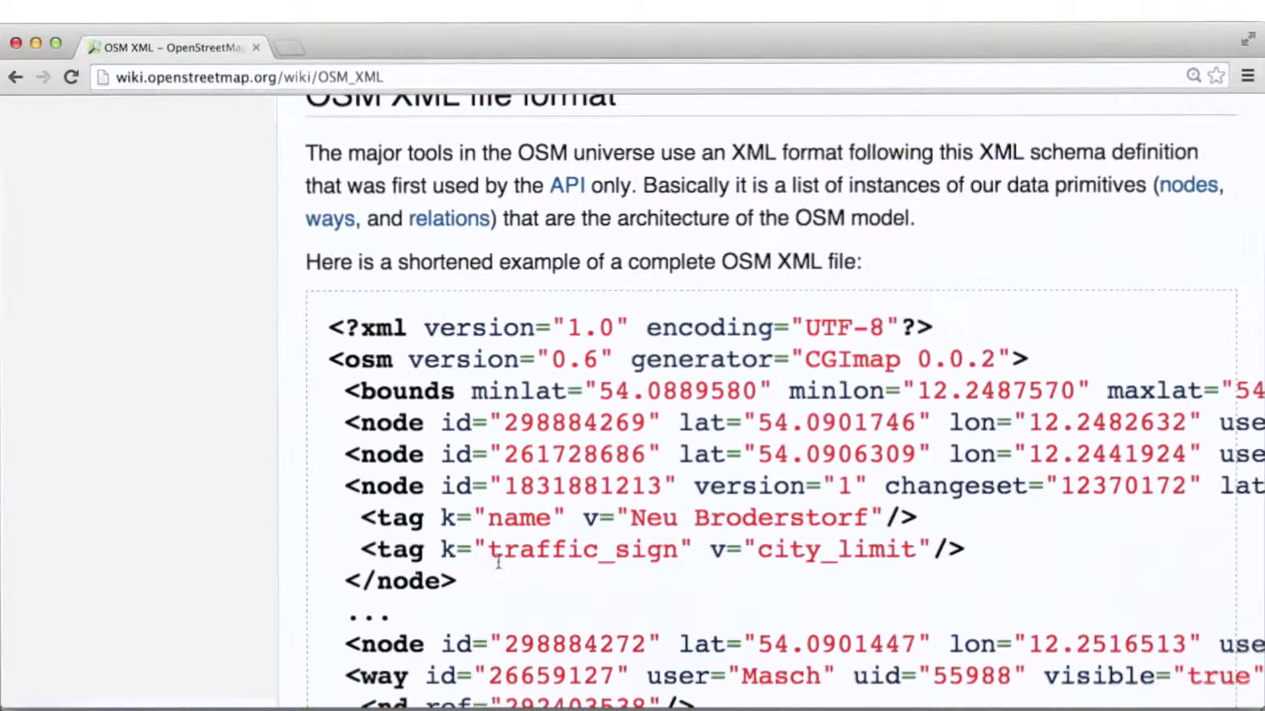
scroll(down, 3)
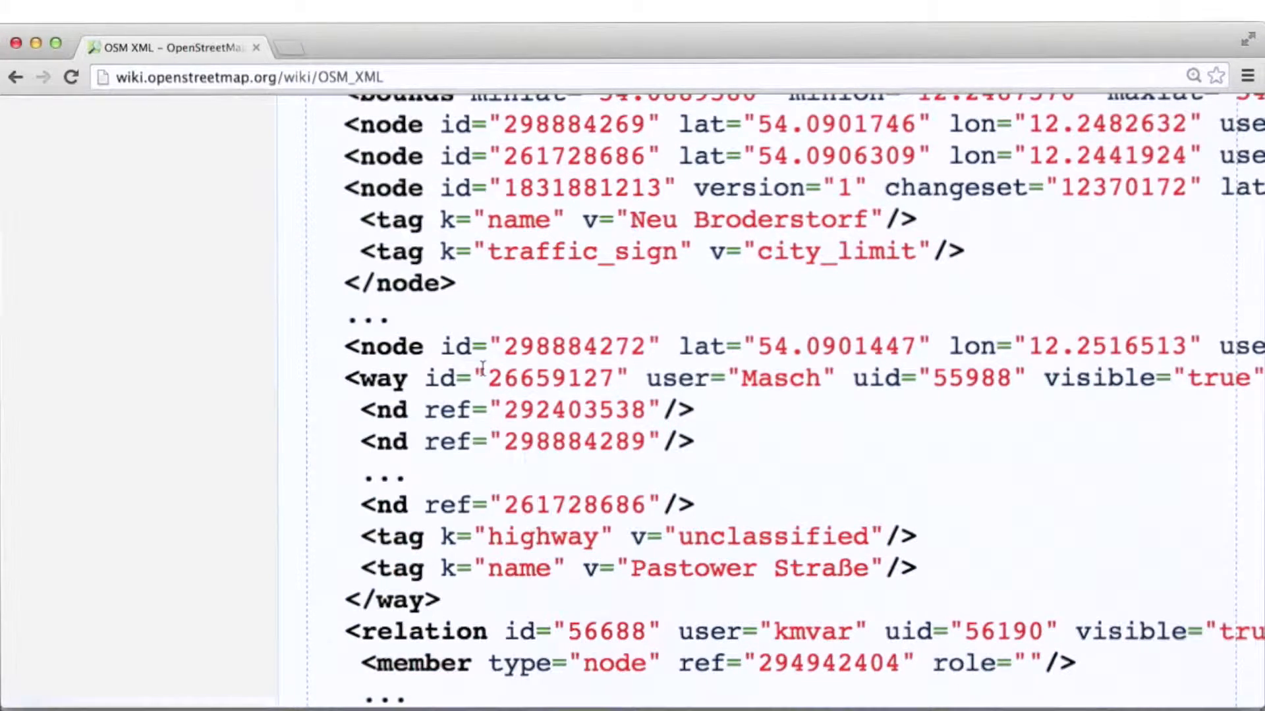
scroll(up, 3)
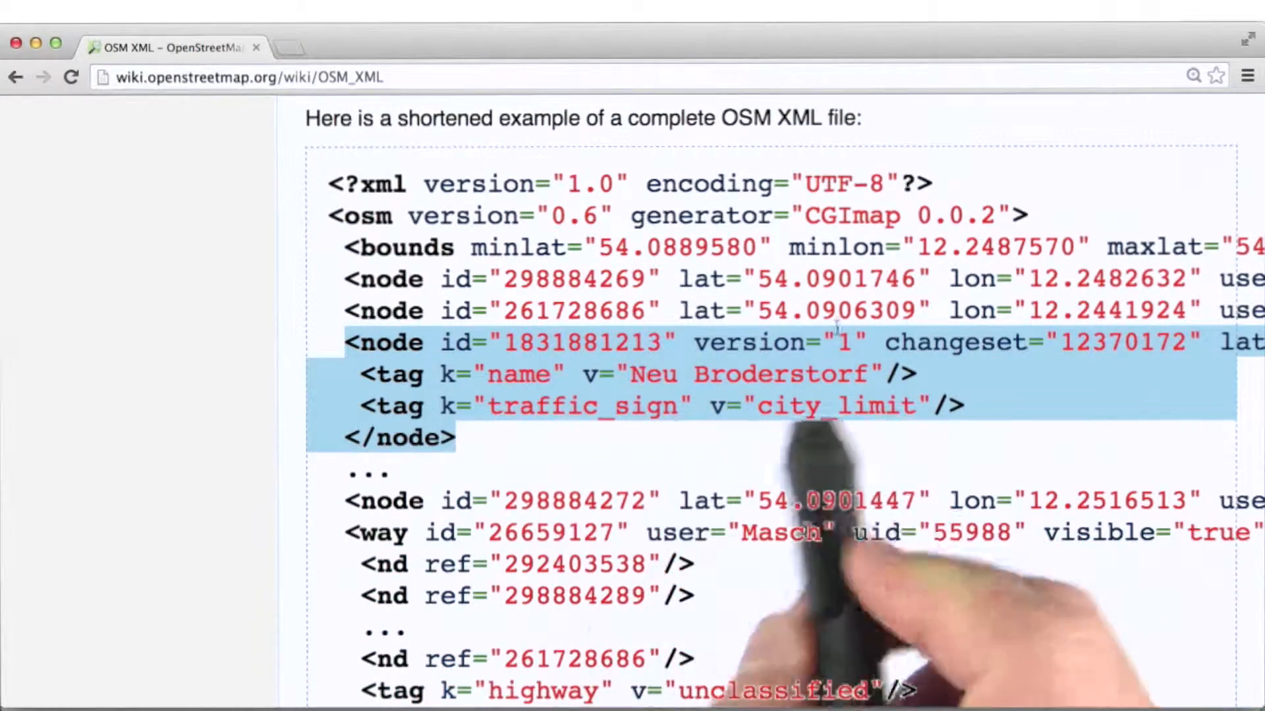
Step: Scroll to the Pastower Straße way with its nd references and tags, and drag-select lines
scroll(down, 3)
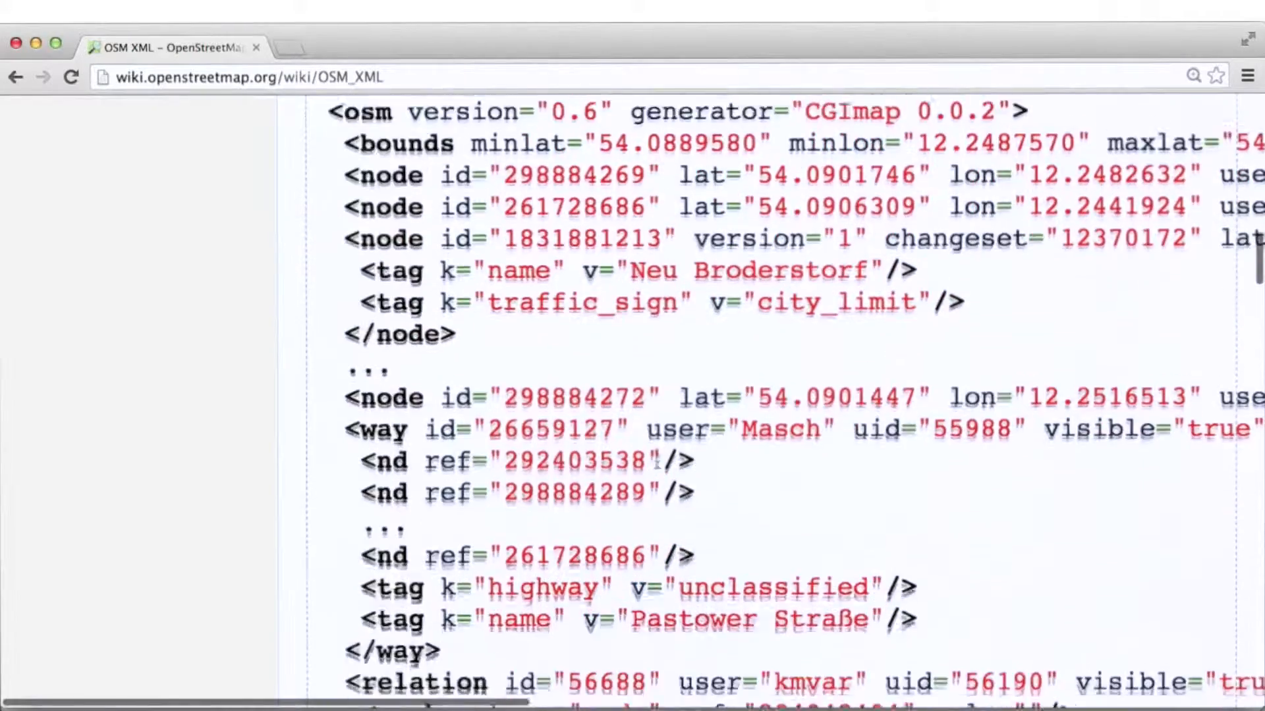
scroll(down, 3)
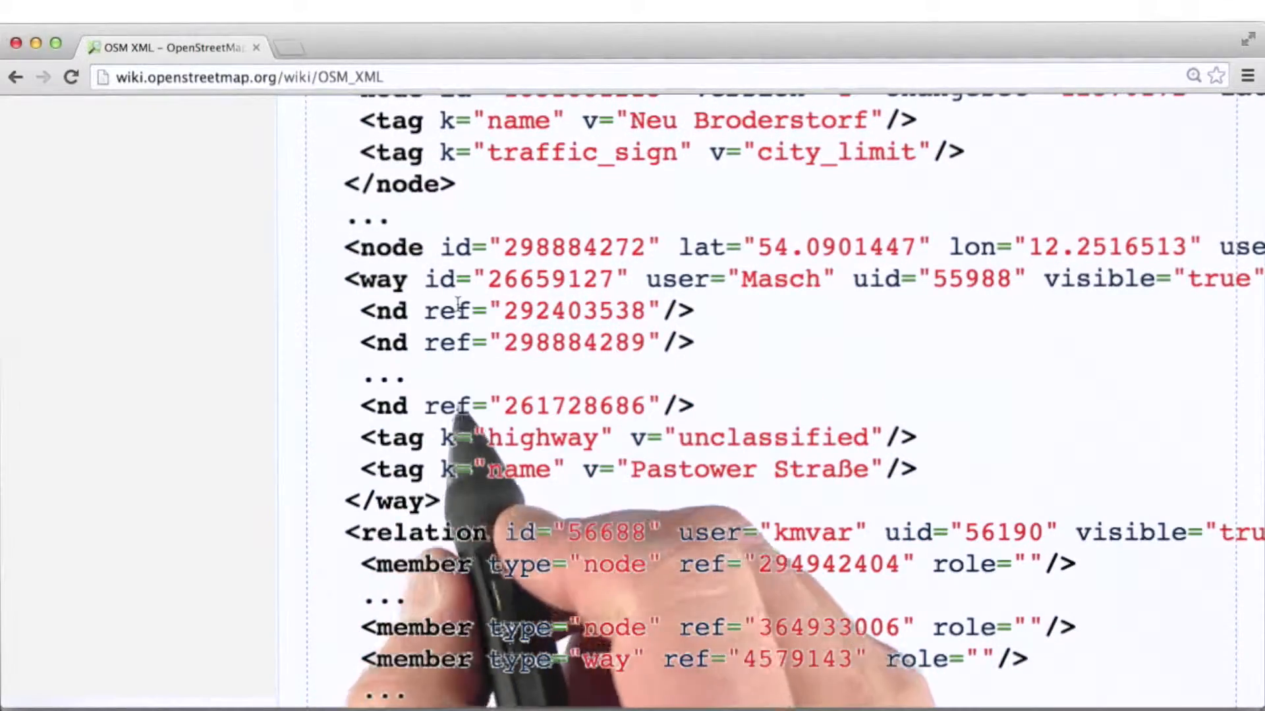
drag(359, 438, 916, 470)
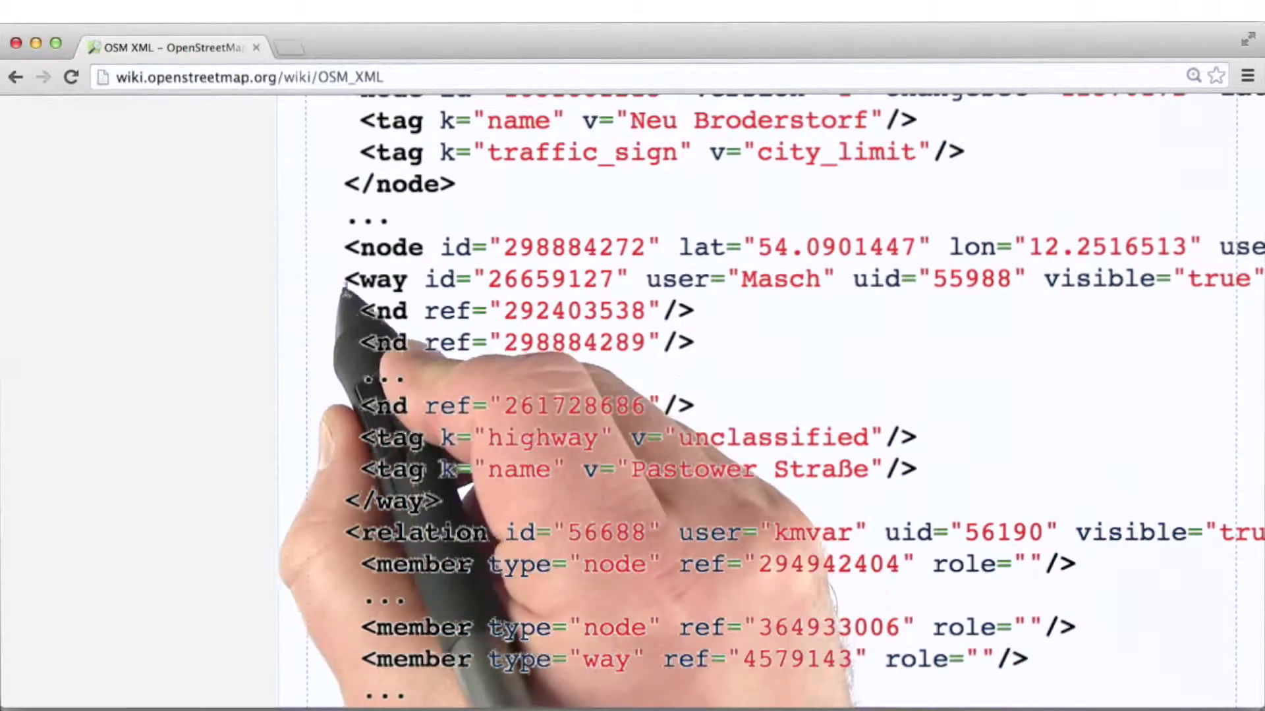
Step: Double-click 'way' in the <way id="26659127" line to highlight it
double_click(374, 279)
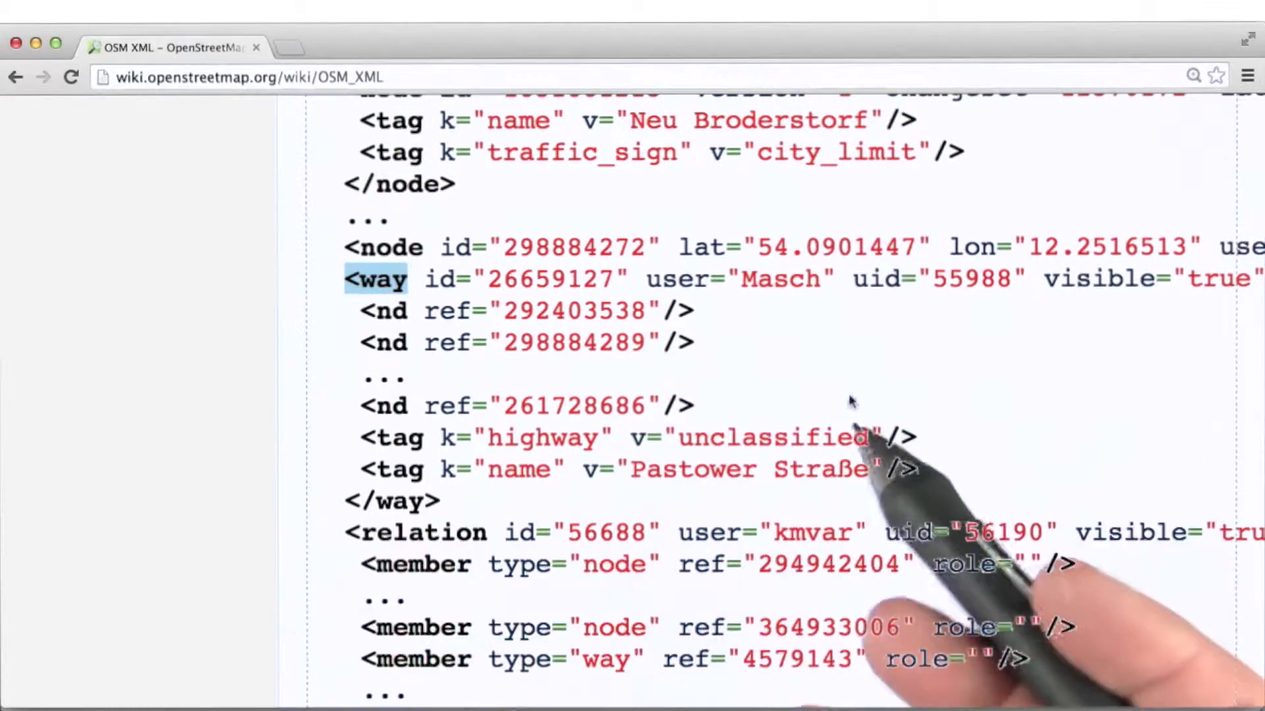
mouse_move(843, 391)
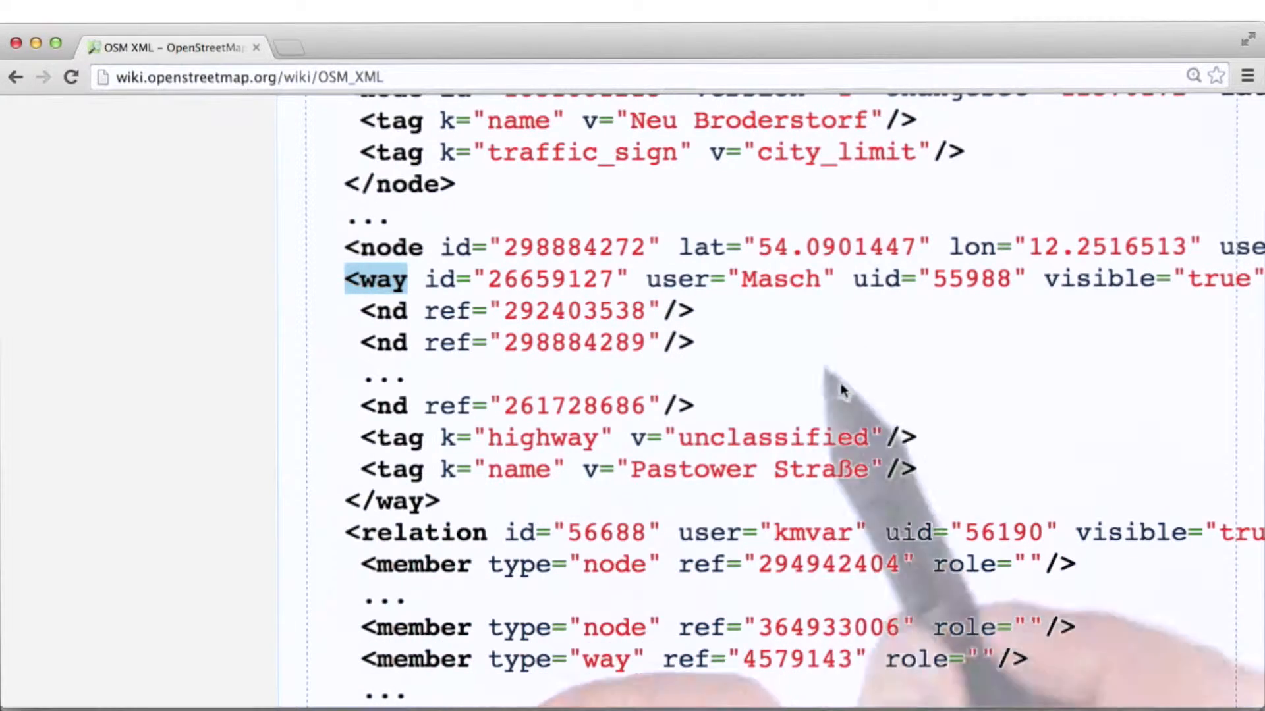